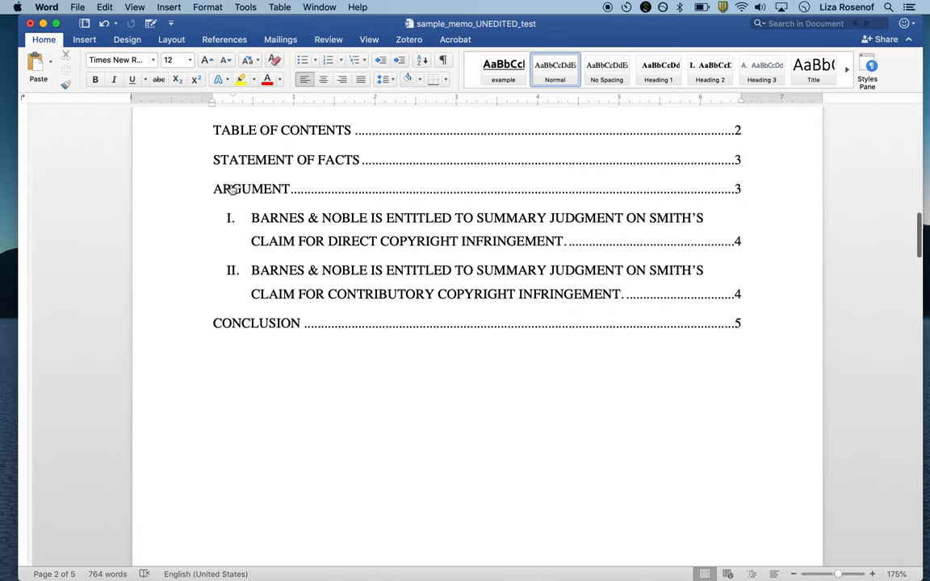
Step: Scroll from the table of contents down to the Argument section's Anderson v. Liberty Lobby citation
{"action": "scroll", "scroll_direction": "down", "scroll_amount": 3}
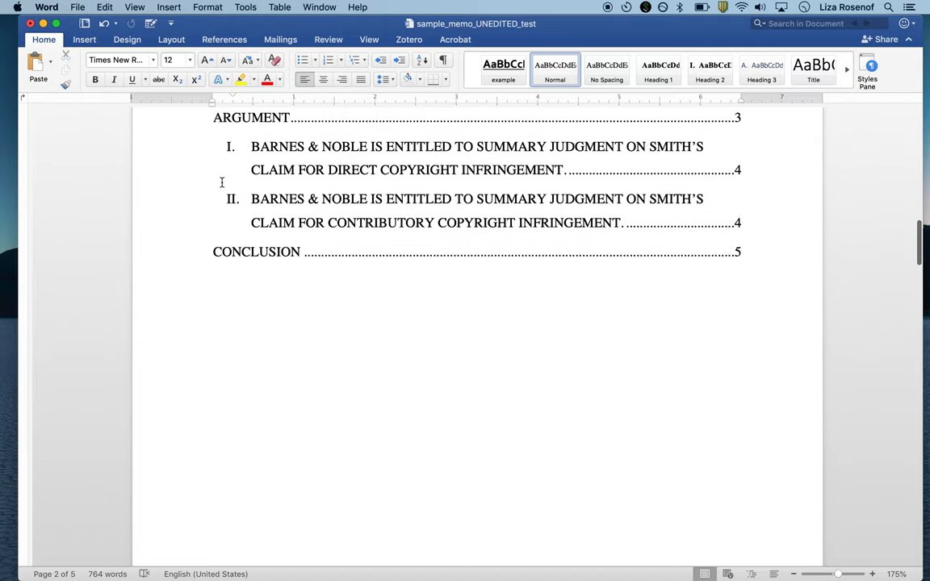
{"action": "scroll", "scroll_direction": "down", "scroll_amount": 3}
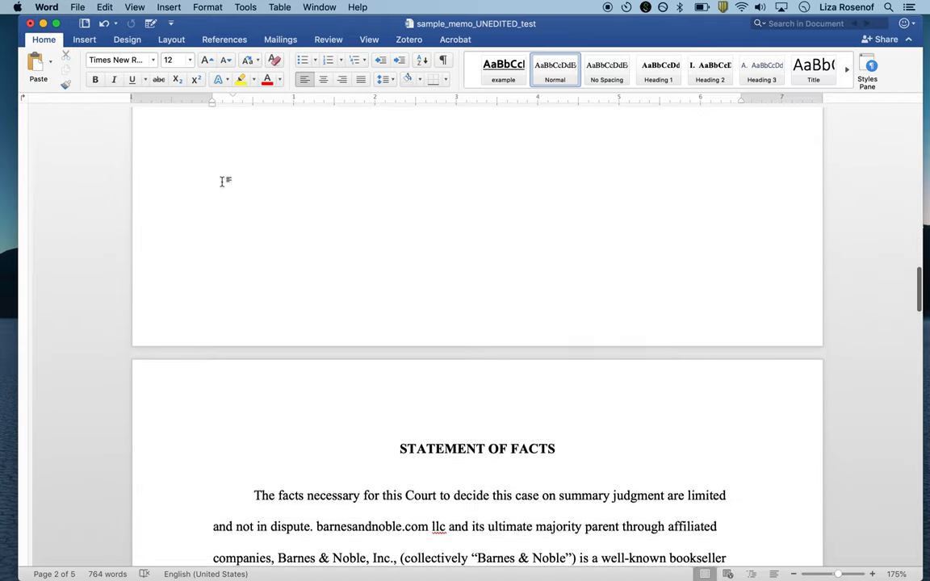
{"action": "scroll", "scroll_direction": "down", "scroll_amount": 3}
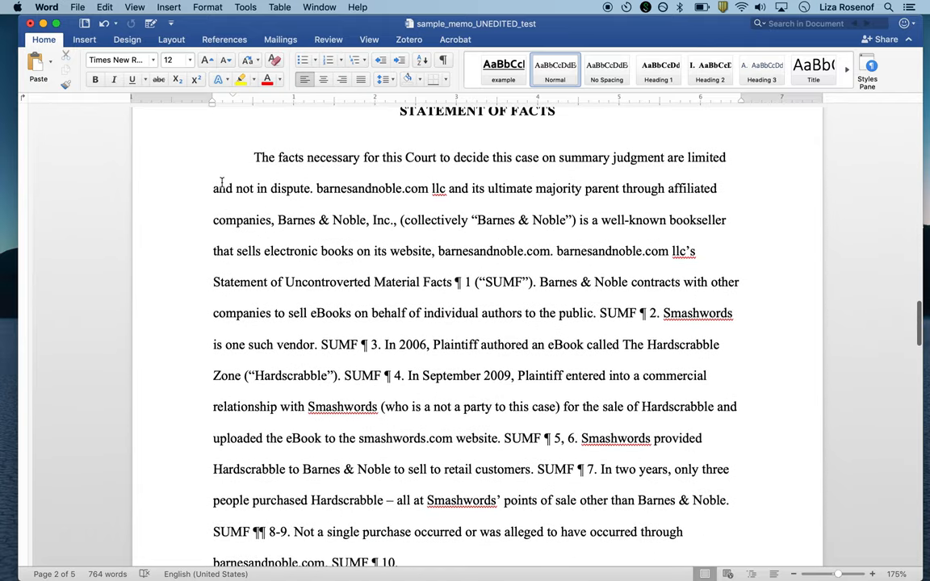
{"action": "scroll", "scroll_direction": "down", "scroll_amount": 3}
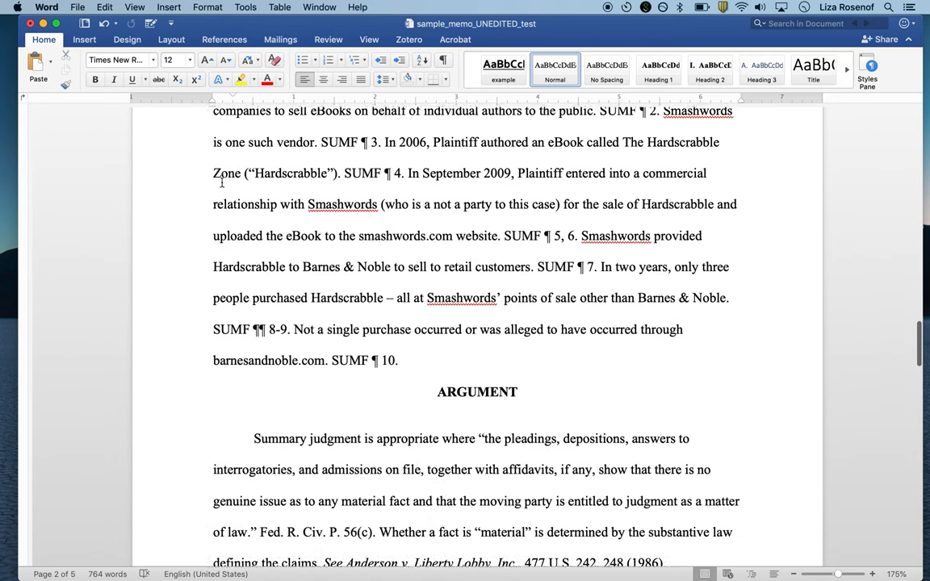
{"action": "scroll", "scroll_direction": "down", "scroll_amount": 3}
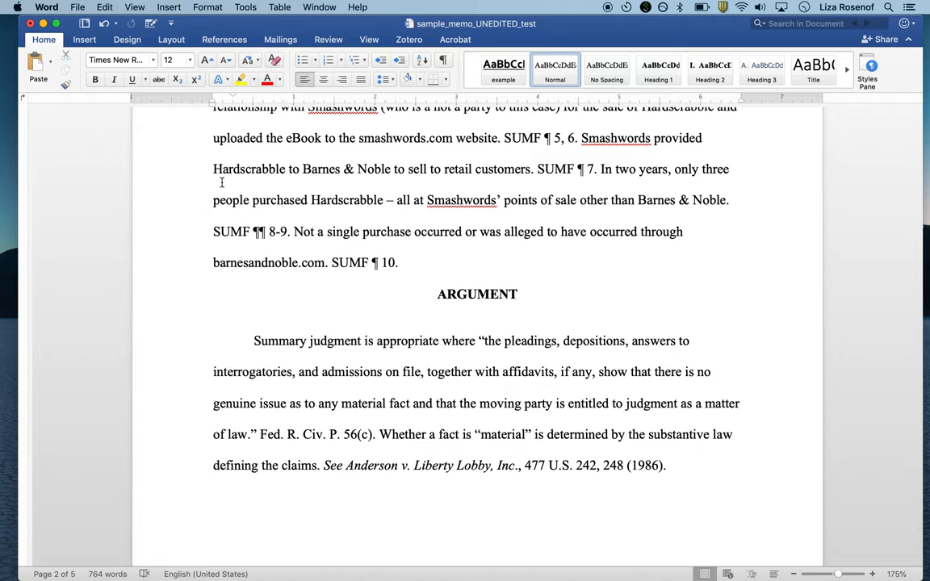
{"action": "scroll", "scroll_direction": "down", "scroll_amount": 3}
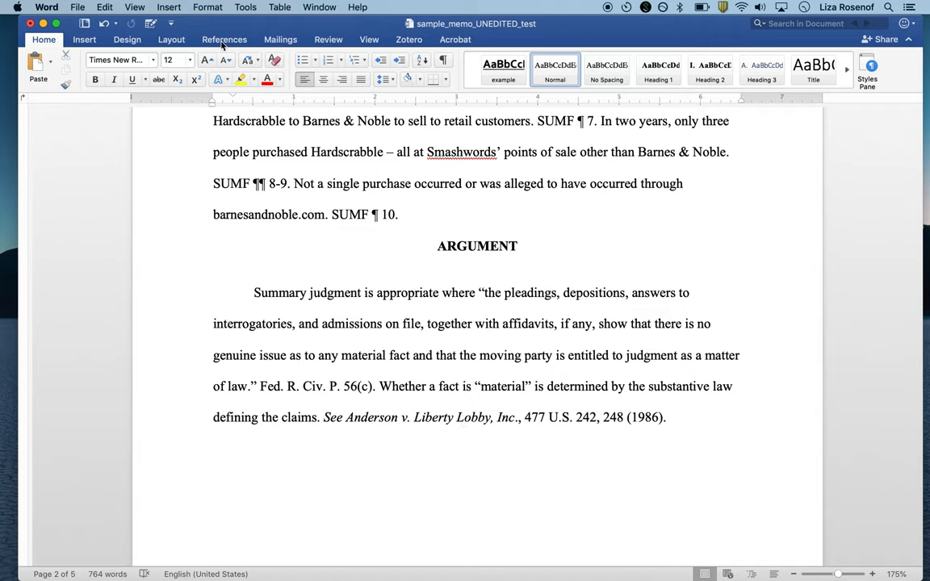
Step: Show the References ribbon after briefly opening and dismissing the Insert menu
{"action": "left_click", "coordinate": [225, 39]}
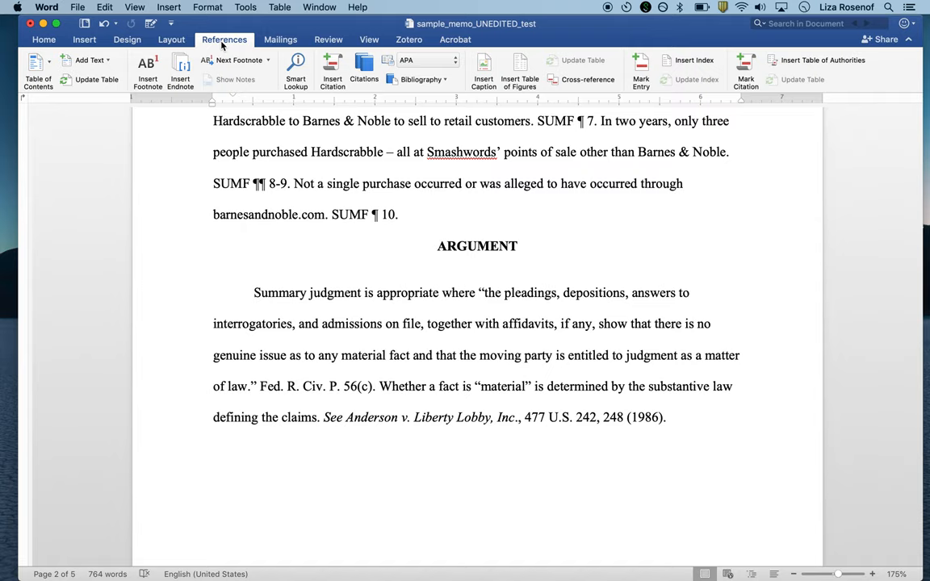
{"action": "left_click", "coordinate": [169, 7]}
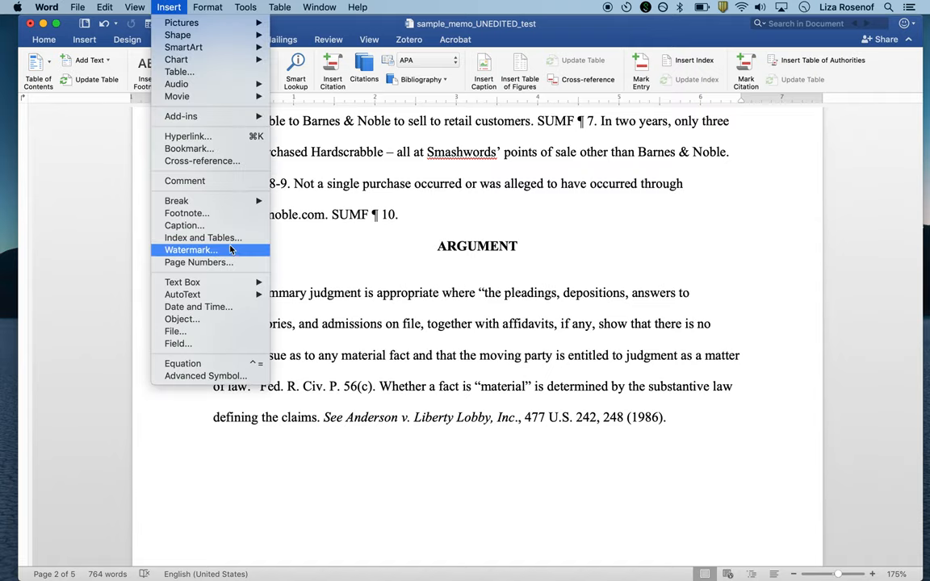
{"action": "left_click", "coordinate": [224, 39]}
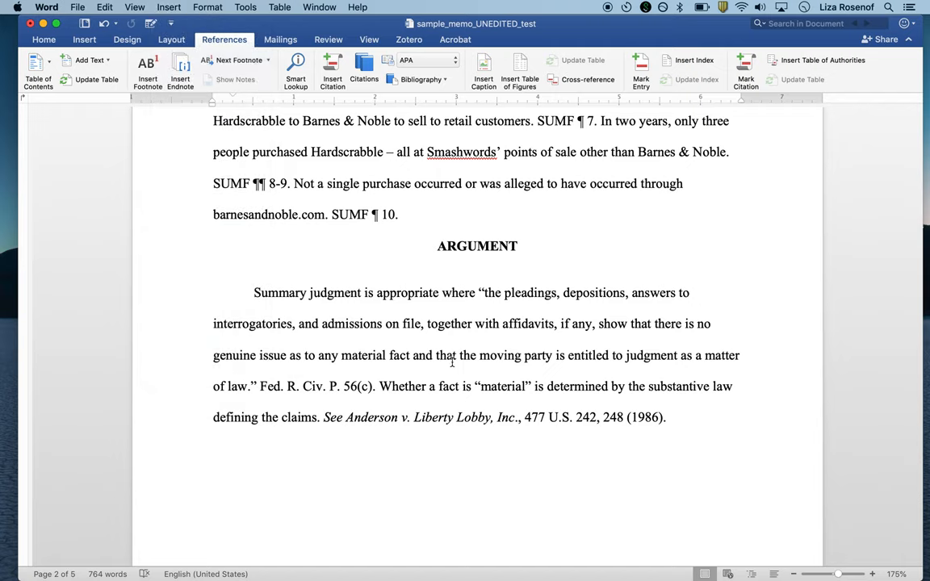
{"action": "mouse_move", "coordinate": [723, 152]}
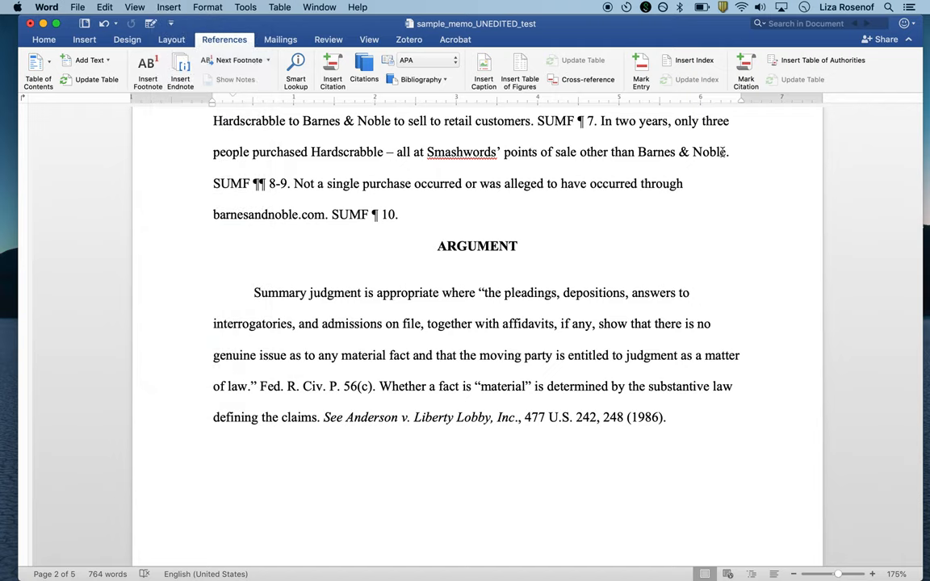
{"action": "mouse_move", "coordinate": [739, 107]}
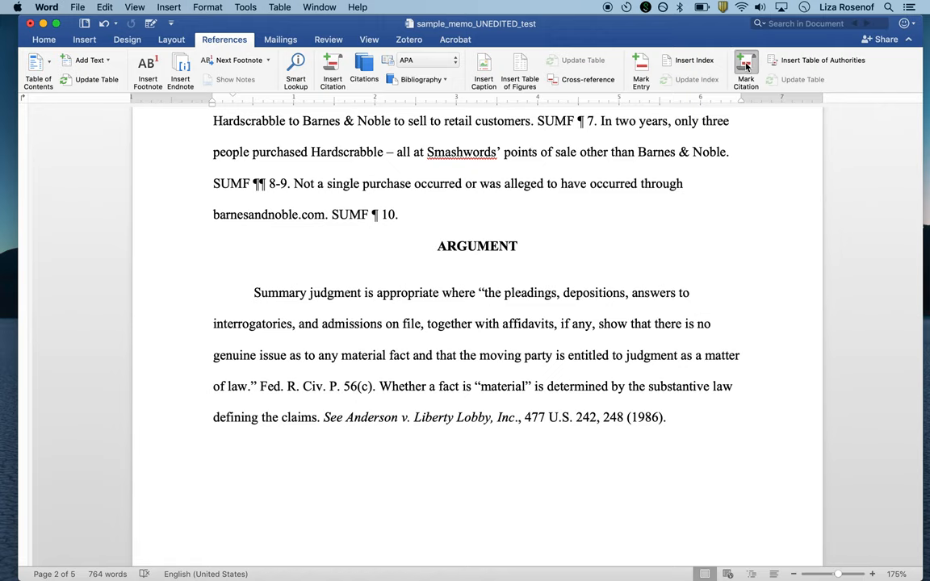
Step: Start Mark Citation and select the full Anderson v. Liberty Lobby citation text
{"action": "left_click", "coordinate": [745, 68]}
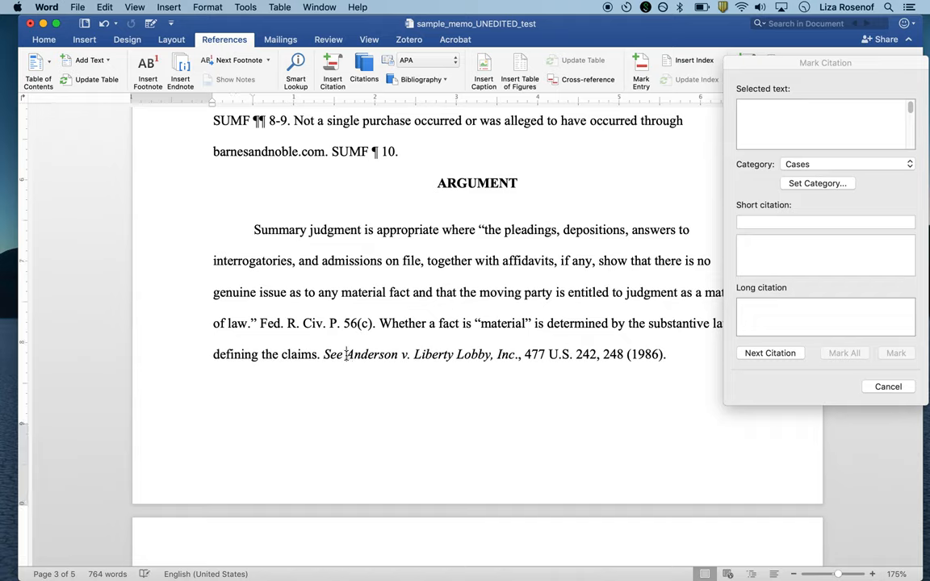
{"action": "left_click_drag", "start_coordinate": [345, 354], "coordinate": [600, 355]}
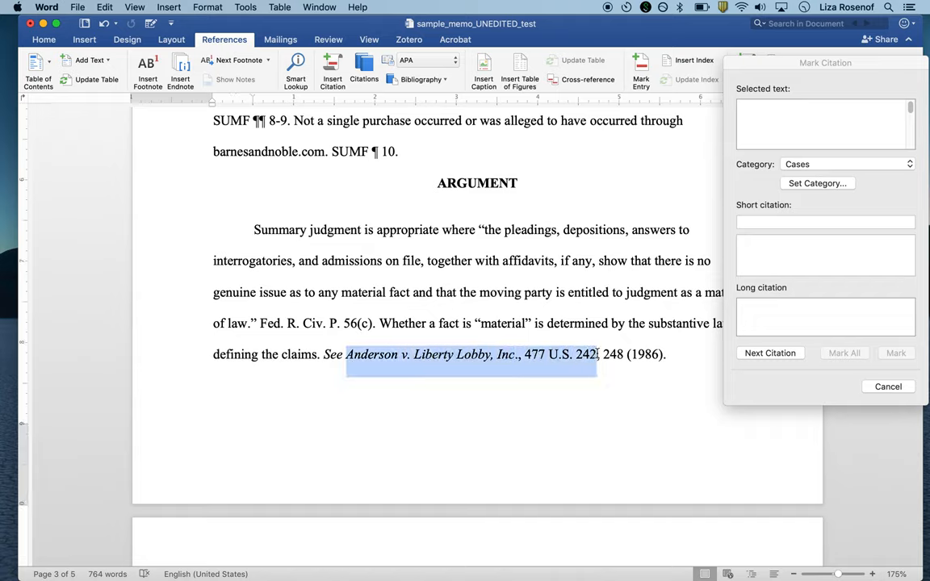
{"action": "left_click_drag", "start_coordinate": [597, 355], "coordinate": [665, 354]}
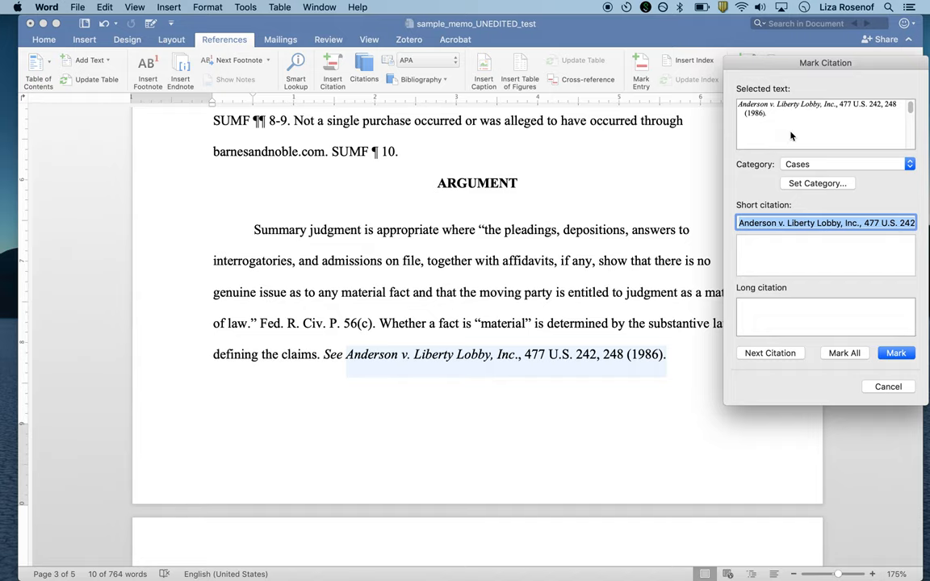
{"action": "mouse_move", "coordinate": [751, 103]}
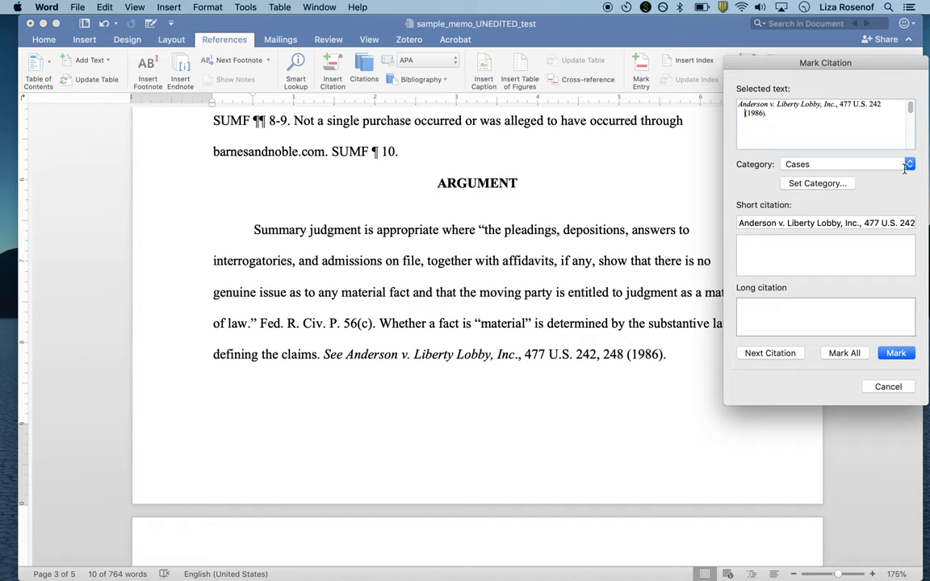
{"action": "left_click", "coordinate": [909, 164]}
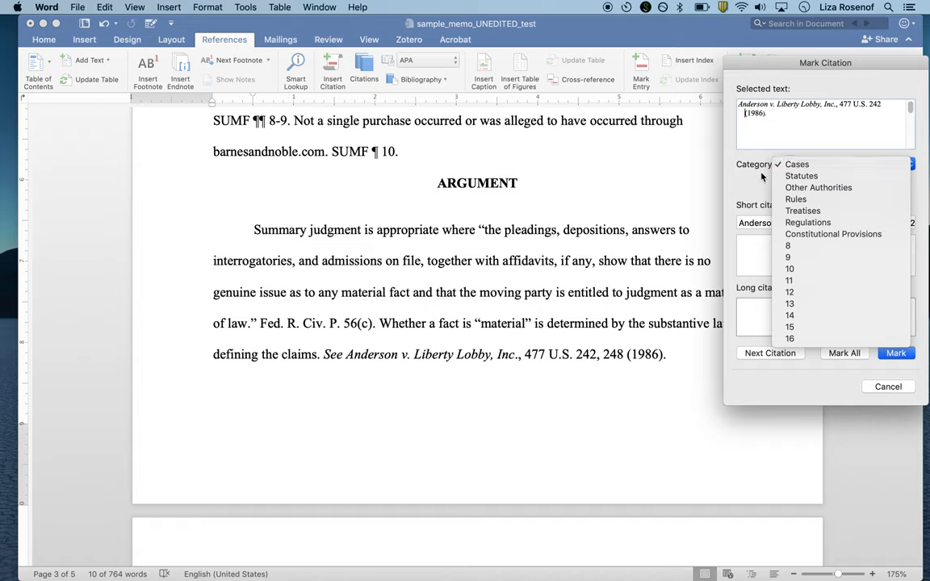
{"action": "left_click", "coordinate": [817, 184]}
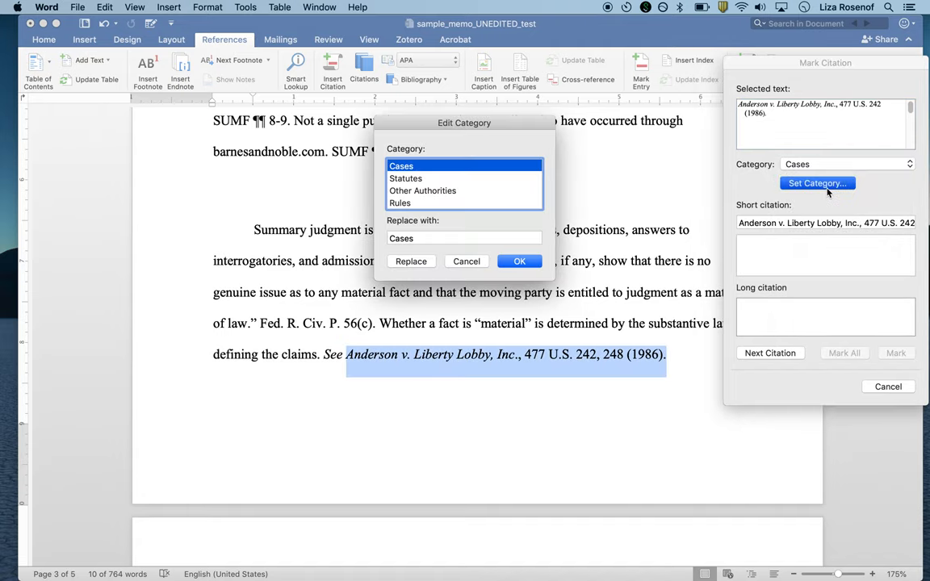
{"action": "mouse_move", "coordinate": [472, 231]}
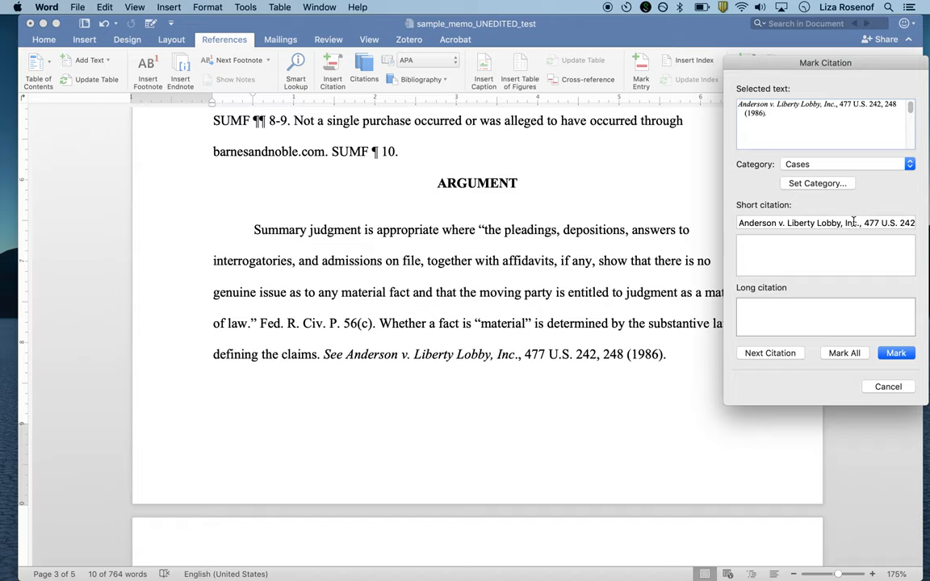
{"action": "mouse_move", "coordinate": [749, 207]}
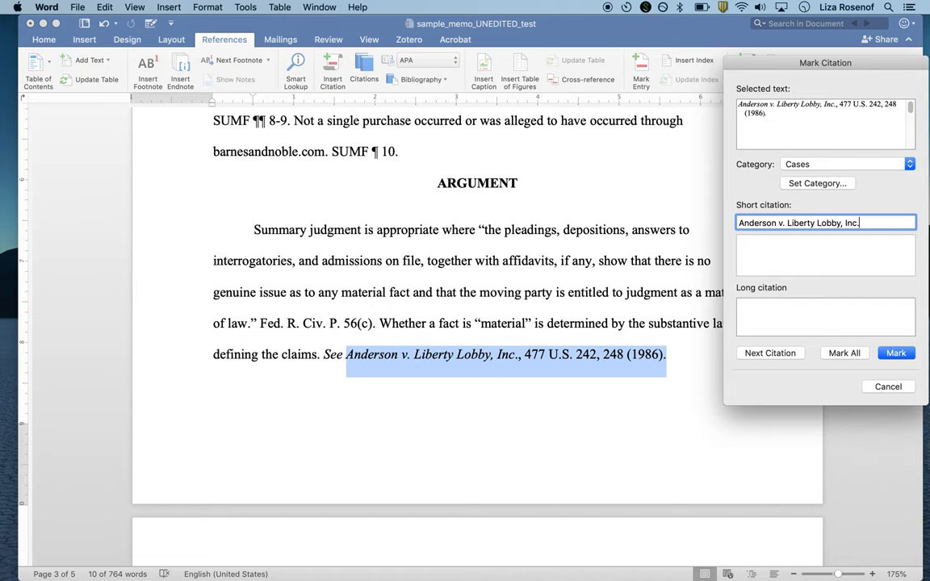
Step: Mark the Anderson citation with short citation 'Anderson v. Liberty Lobby, Inc.'
{"action": "left_click", "coordinate": [896, 353]}
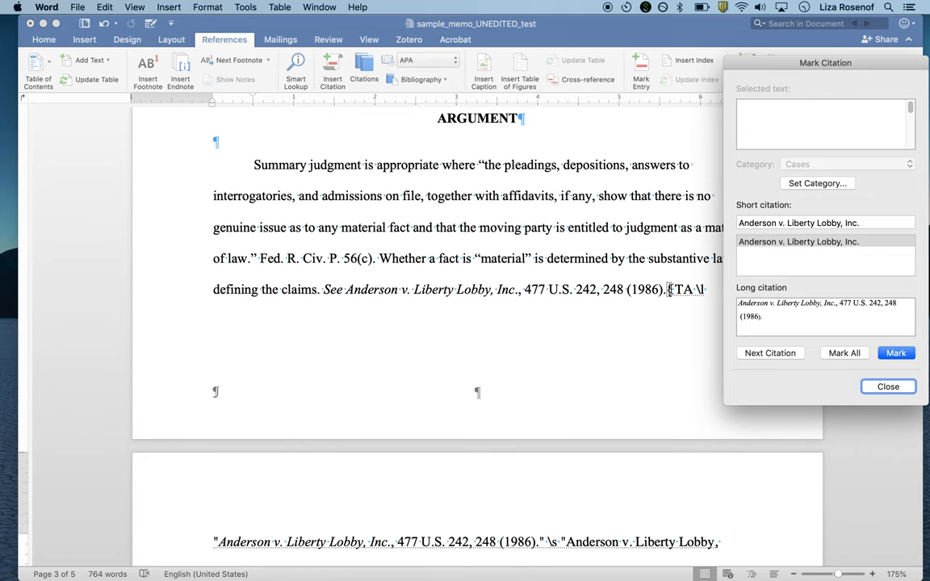
Step: Return to the memo and scroll to Section I's direct-infringement case citations
{"action": "left_click", "coordinate": [896, 353]}
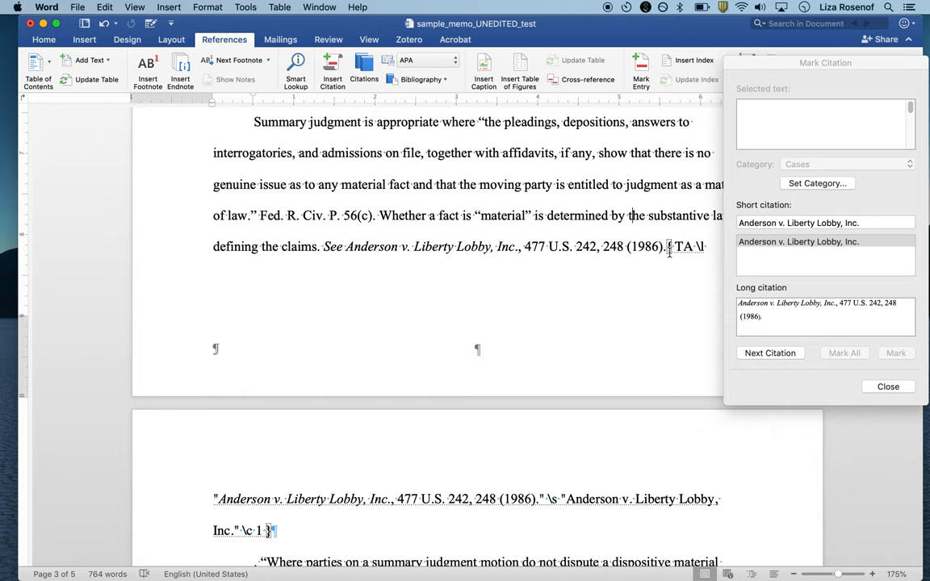
{"action": "scroll", "scroll_direction": "down", "scroll_amount": 3}
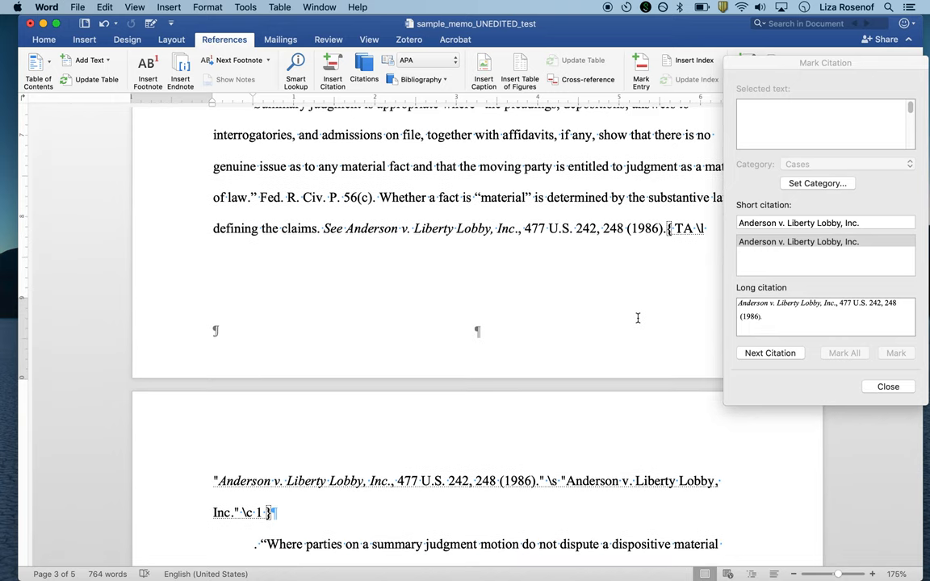
{"action": "scroll", "scroll_direction": "down", "scroll_amount": 3}
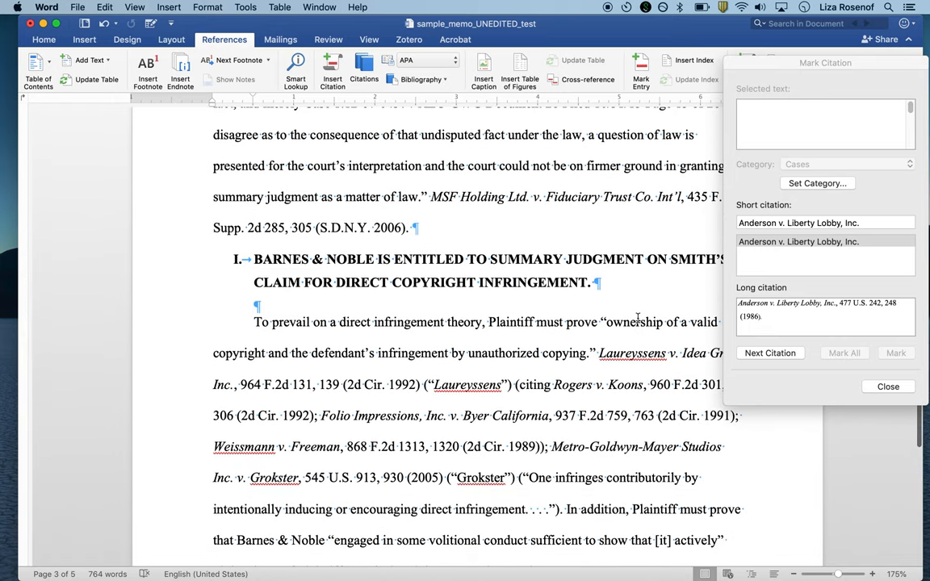
{"action": "scroll", "scroll_direction": "down", "scroll_amount": 3}
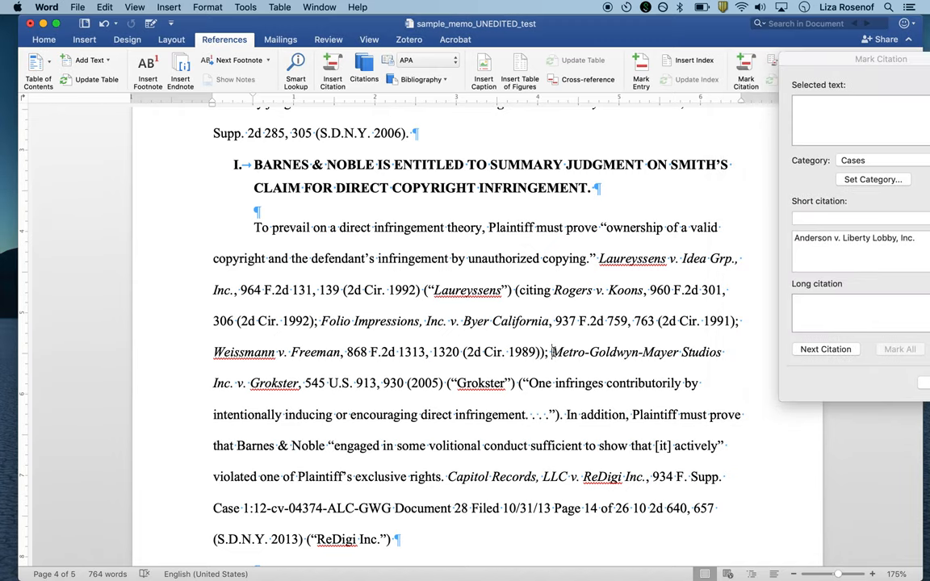
Step: Mark the Grokster citation and its 'Grokster, 545 U.S. at 931' reference under Cases, short name Grokster
{"action": "left_click_drag", "start_coordinate": [551, 352], "coordinate": [444, 382]}
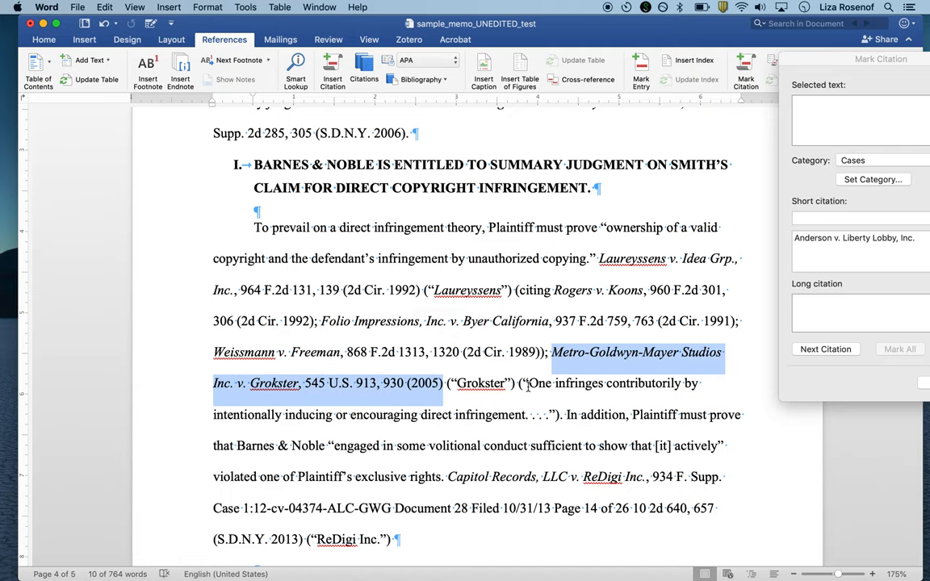
{"action": "mouse_move", "coordinate": [894, 119]}
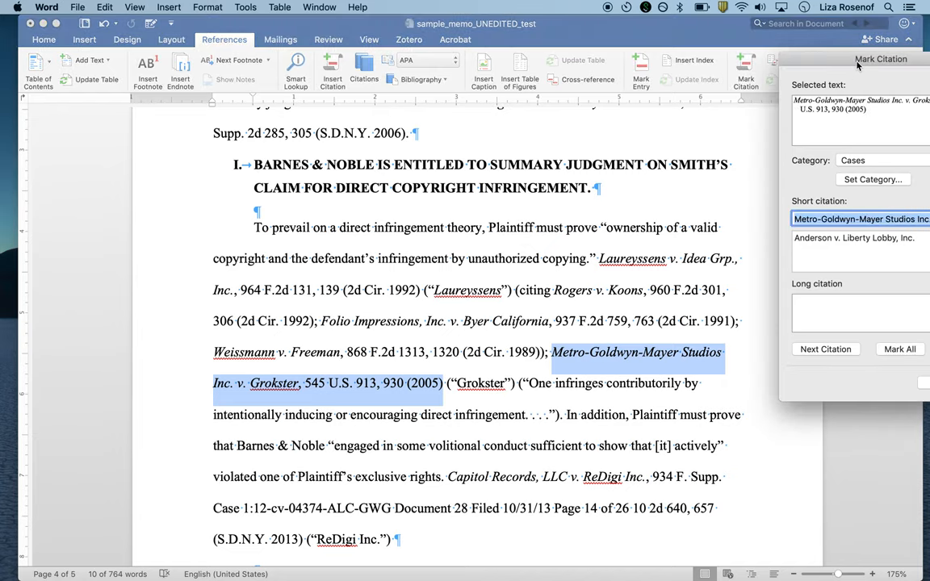
{"action": "left_click_drag", "start_coordinate": [881, 59], "coordinate": [641, 45]}
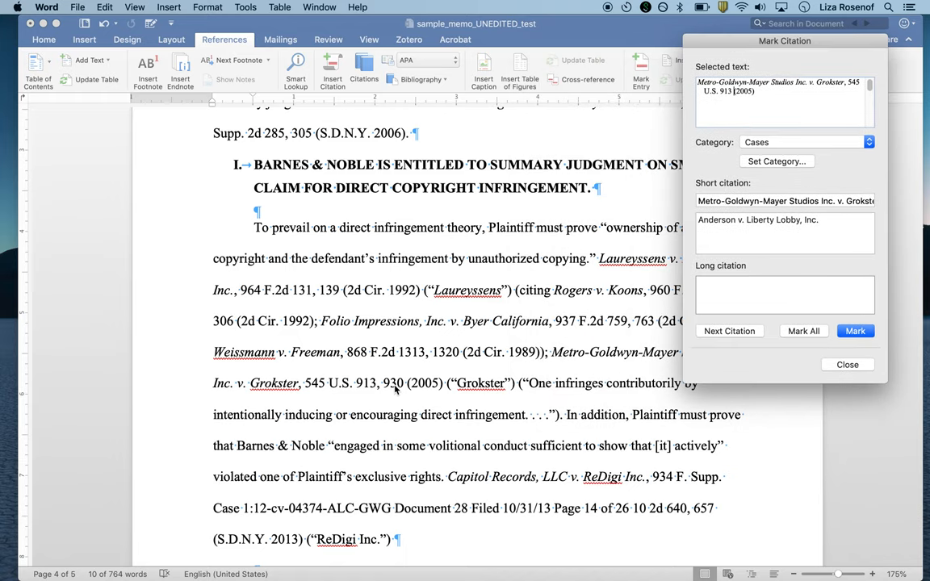
{"action": "mouse_move", "coordinate": [476, 384]}
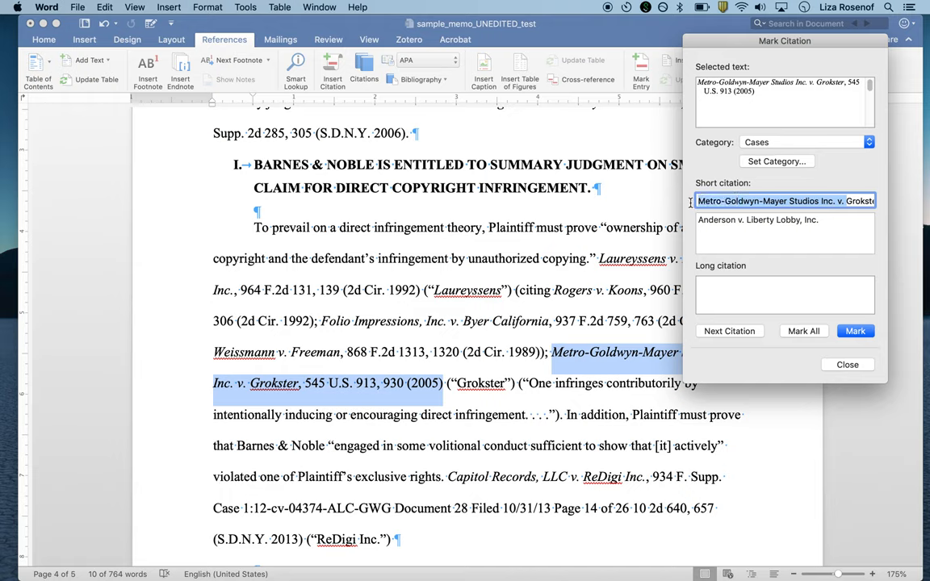
{"action": "type", "text": "Grokster, 545 U.S. 913, 930 (2005)"}
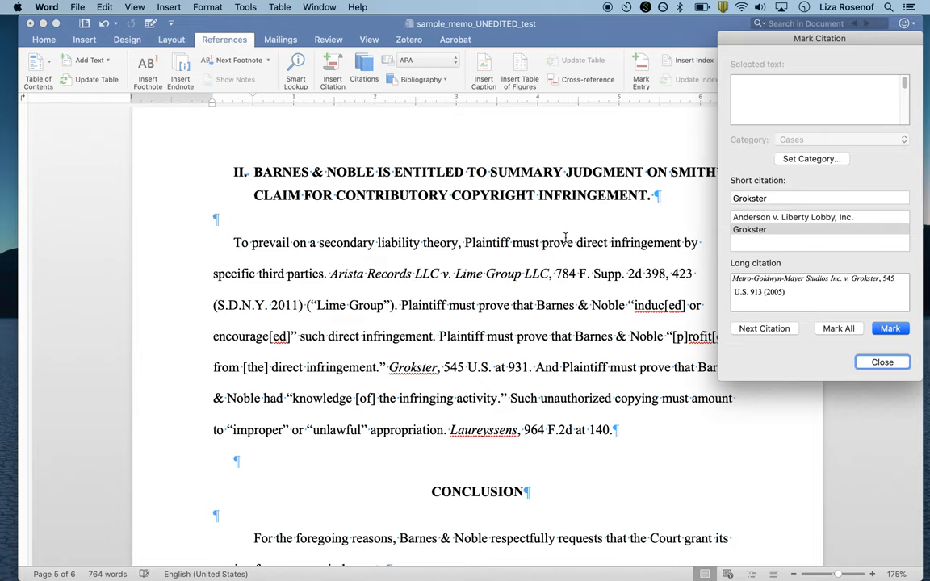
{"action": "left_click", "coordinate": [890, 328]}
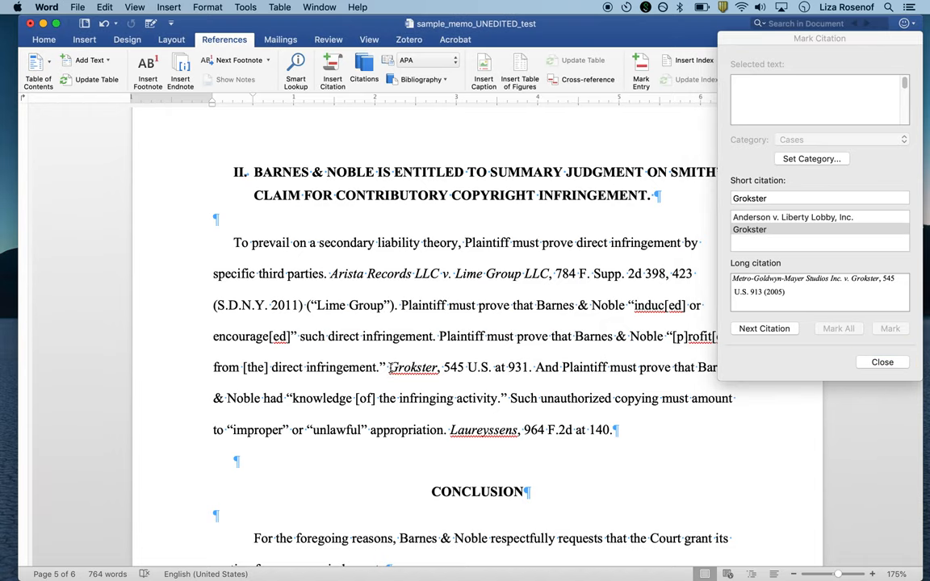
{"action": "left_click_drag", "start_coordinate": [389, 368], "coordinate": [530, 368]}
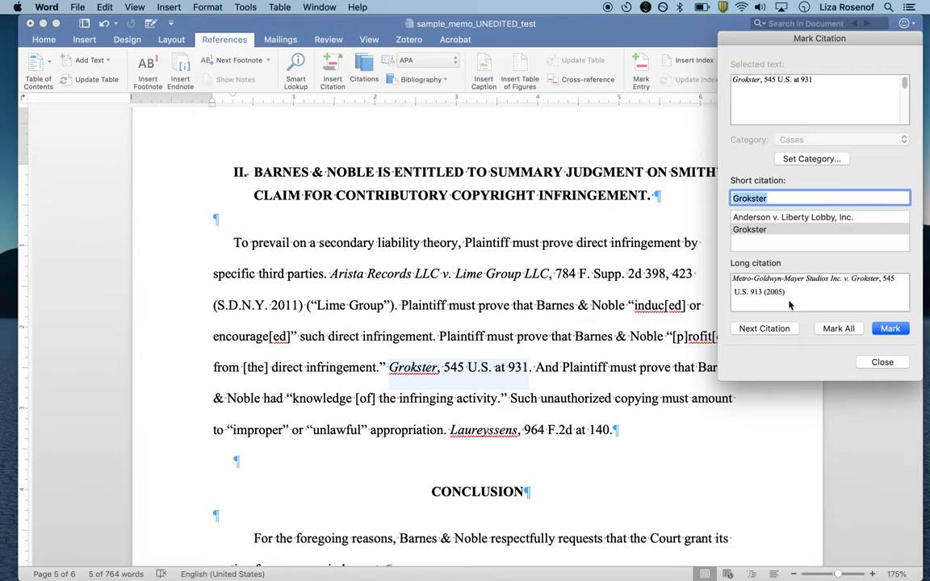
{"action": "mouse_move", "coordinate": [738, 116]}
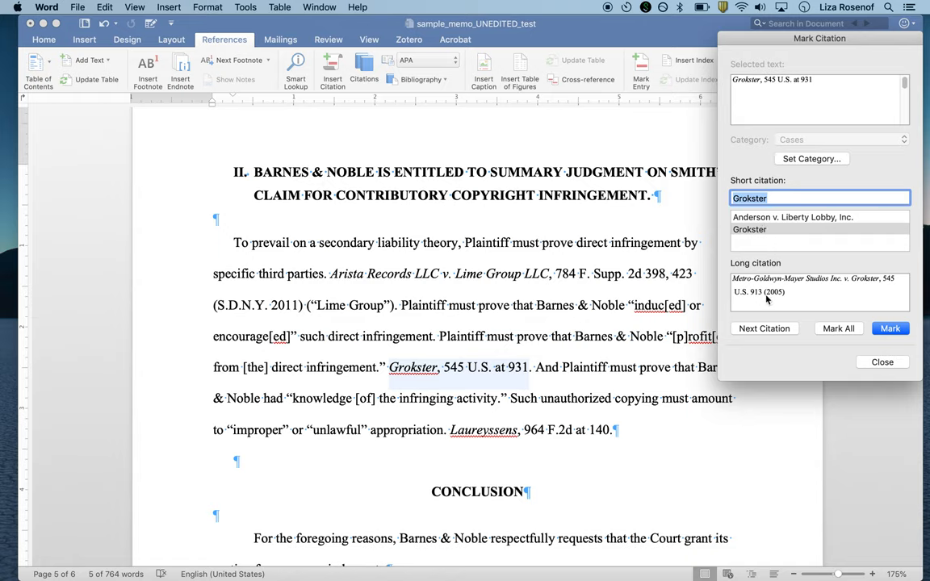
{"action": "mouse_move", "coordinate": [794, 302]}
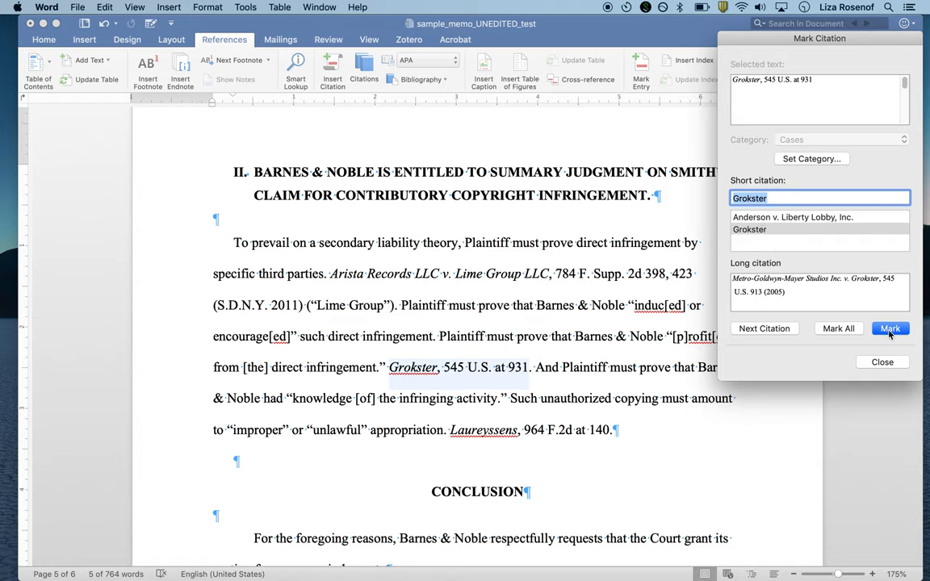
{"action": "left_click", "coordinate": [891, 328]}
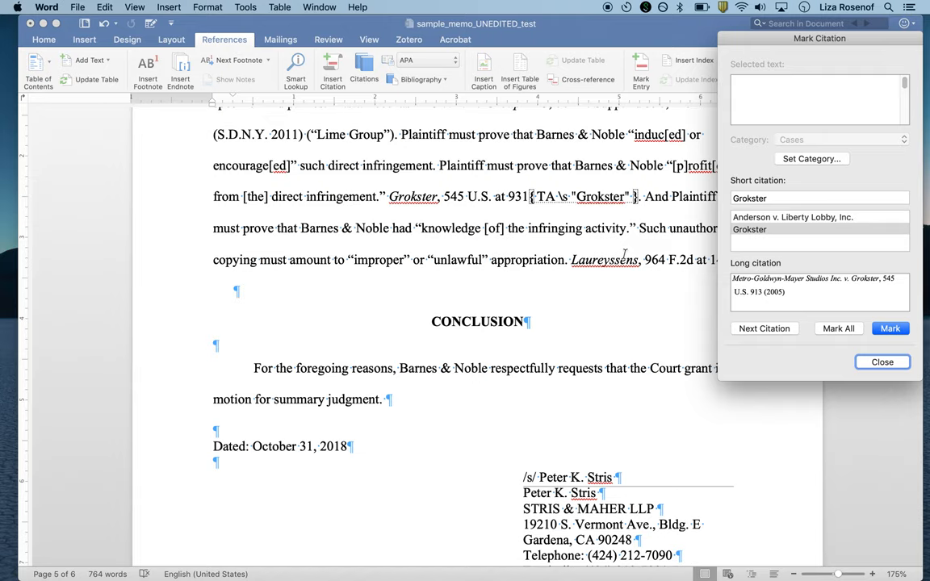
{"action": "mouse_move", "coordinate": [860, 295]}
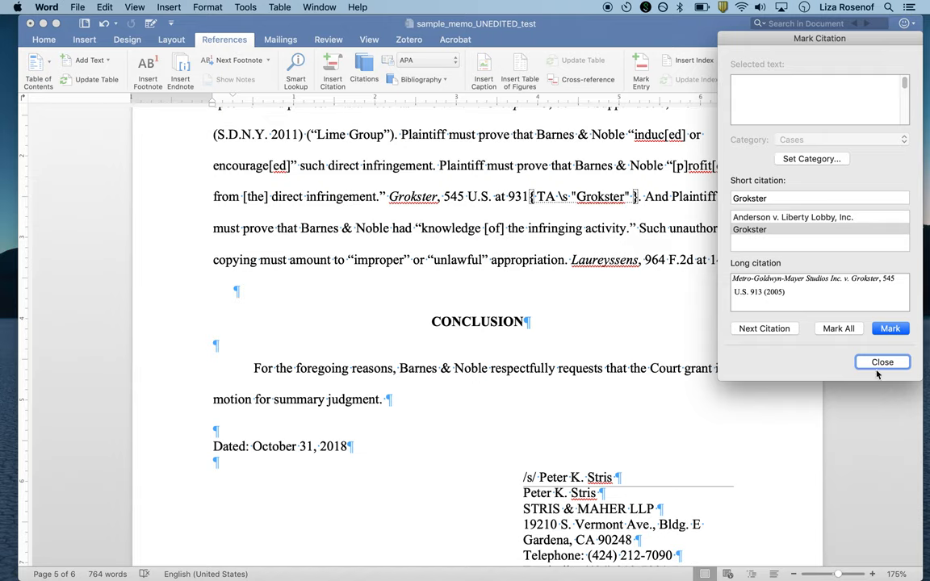
Step: Close the Mark Citation window and return to the Home ribbon near the Statement of Facts
{"action": "left_click", "coordinate": [881, 362]}
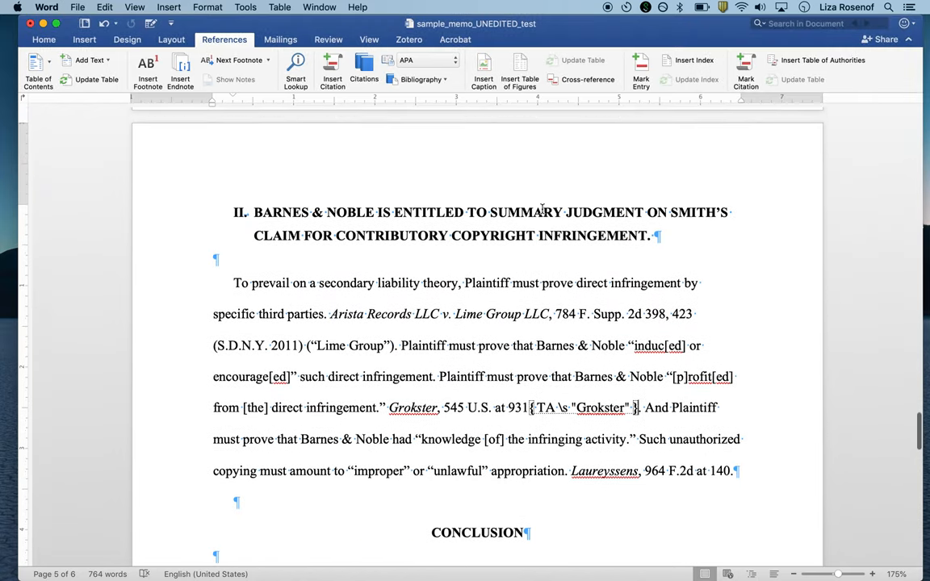
{"action": "scroll", "scroll_direction": "down", "scroll_amount": 3}
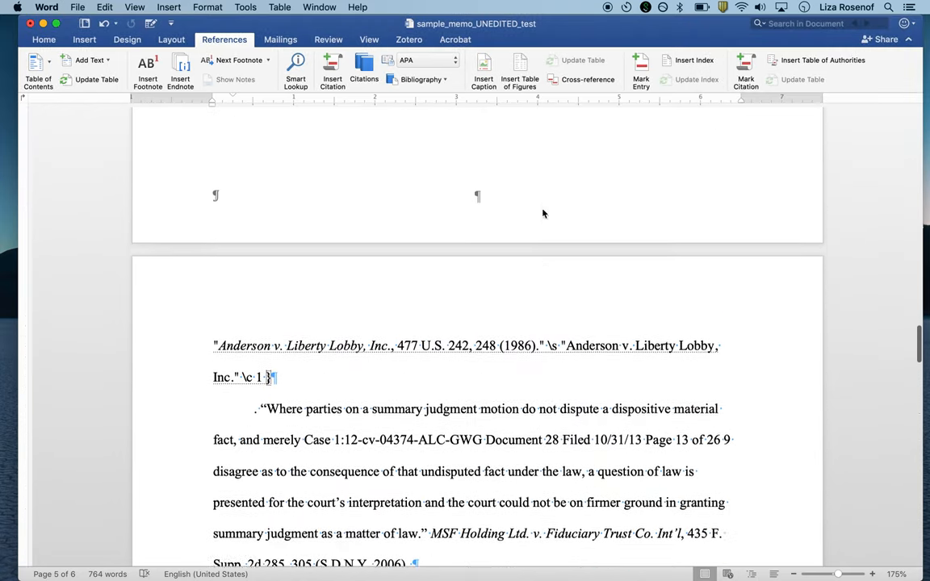
{"action": "scroll", "scroll_direction": "down", "scroll_amount": 3}
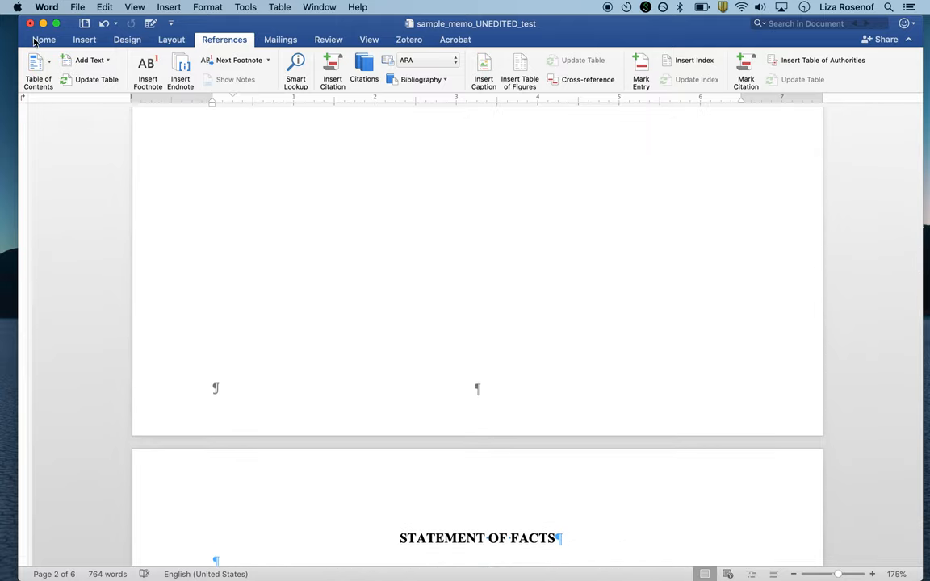
{"action": "left_click", "coordinate": [44, 39]}
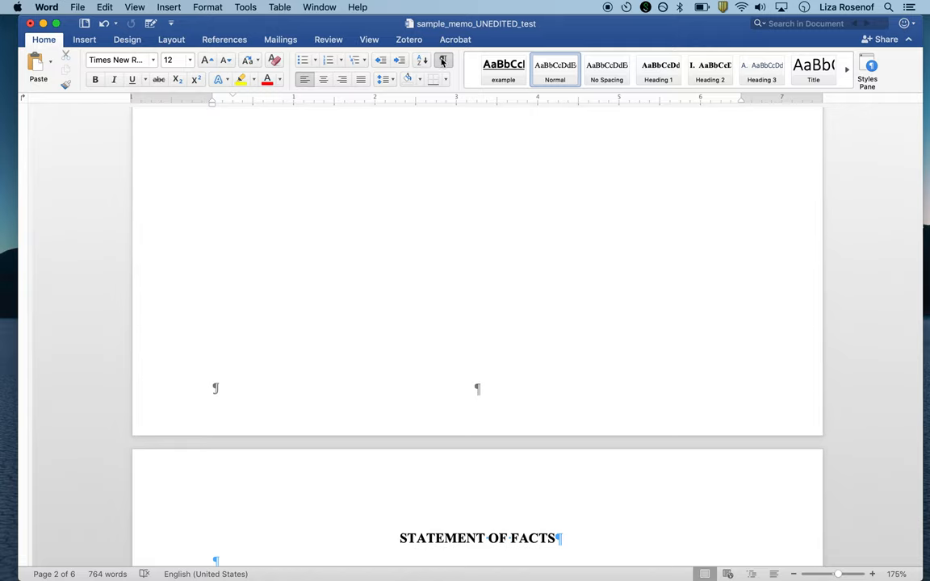
{"action": "mouse_move", "coordinate": [443, 60]}
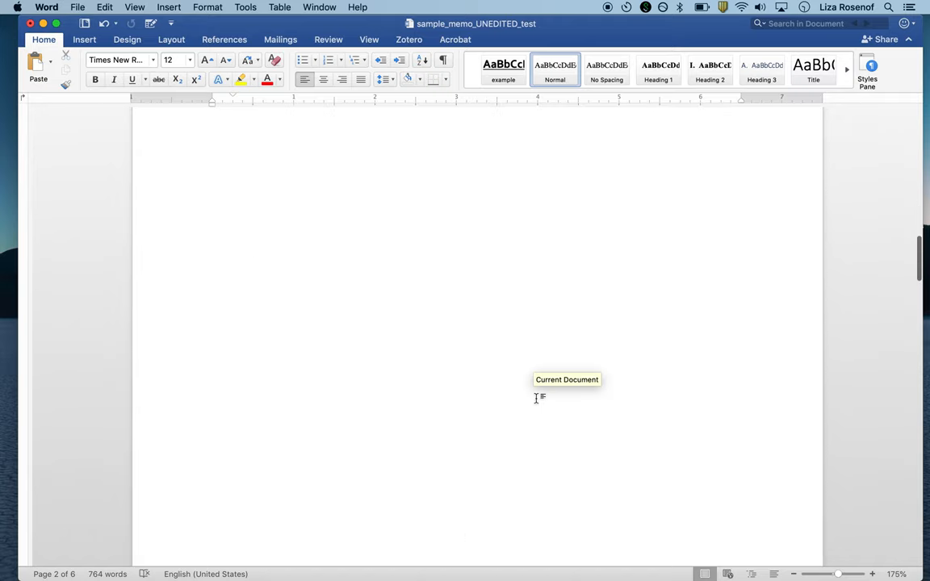
Step: Add a Layout > Breaks > Page break right before STATEMENT OF FACTS
{"action": "scroll", "scroll_direction": "down", "scroll_amount": 3}
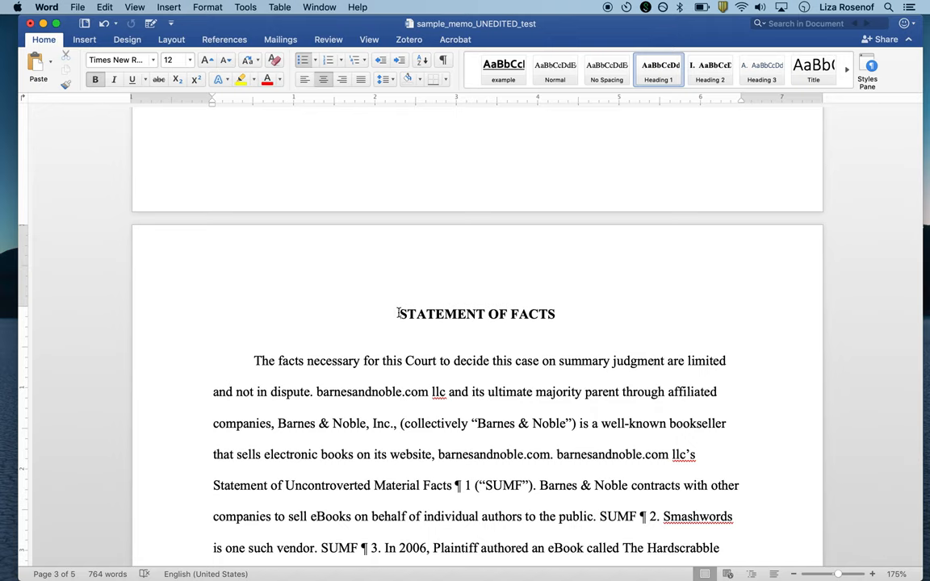
{"action": "left_click", "coordinate": [171, 39]}
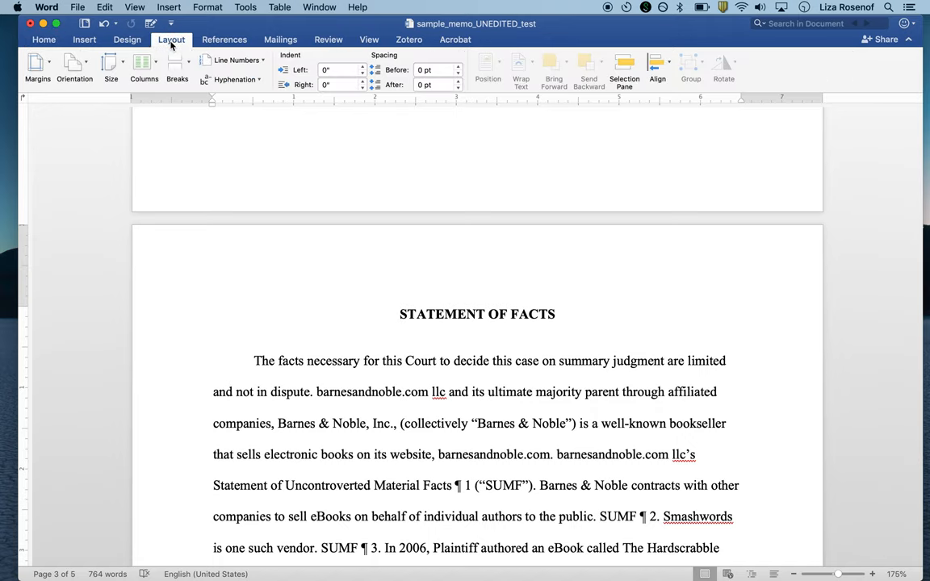
{"action": "left_click", "coordinate": [177, 69]}
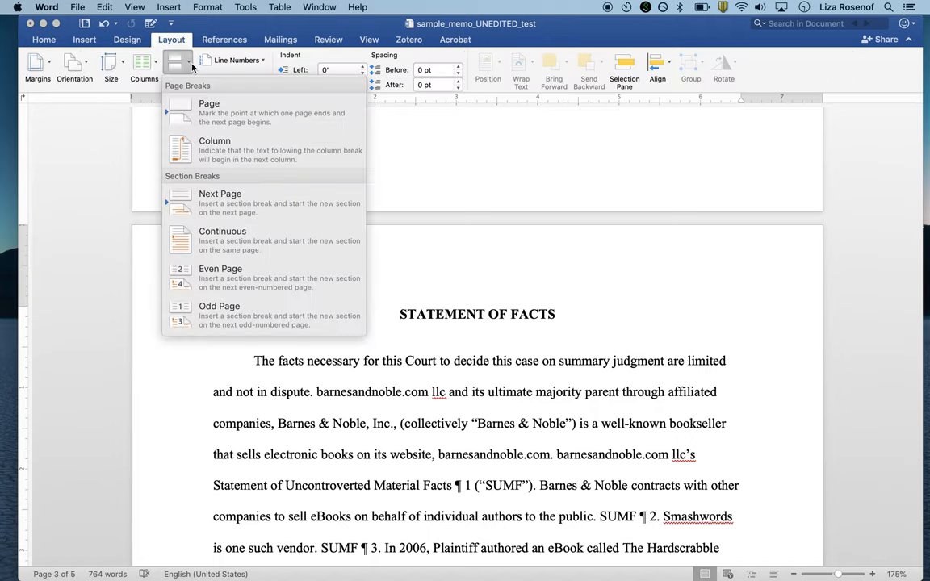
{"action": "left_click", "coordinate": [209, 103]}
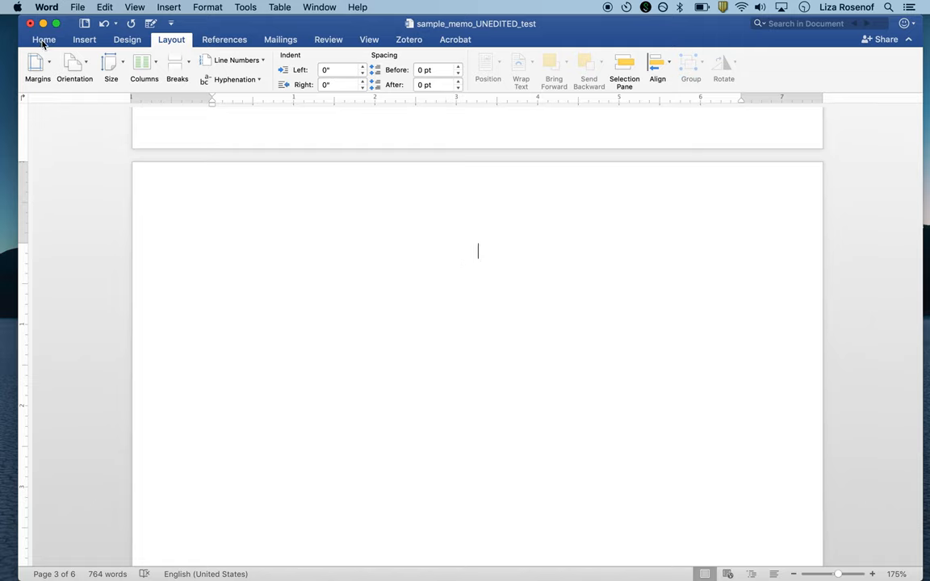
{"action": "left_click", "coordinate": [43, 40]}
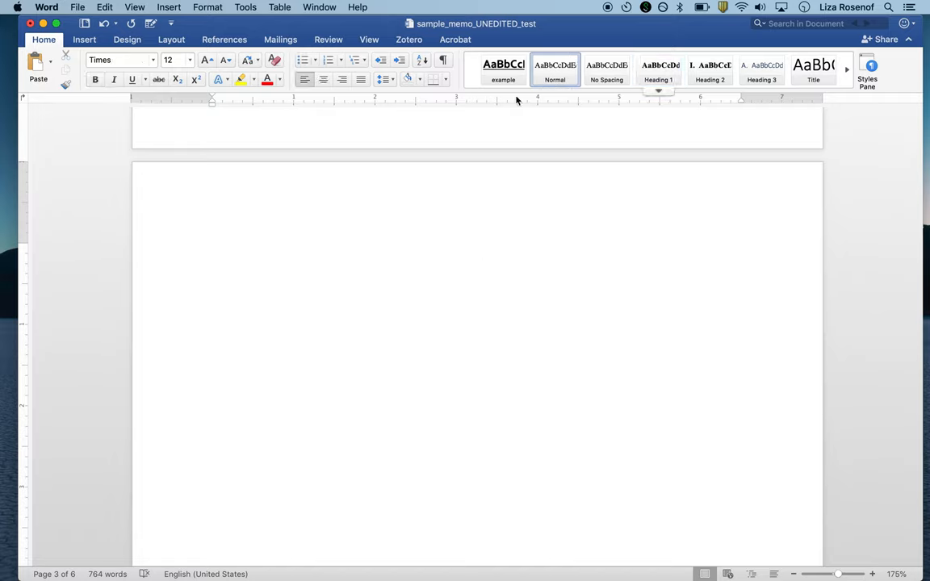
Step: Open Insert Table of Authorities on the blank page, reviewing the TOA Heading style without changes
{"action": "left_click", "coordinate": [225, 39]}
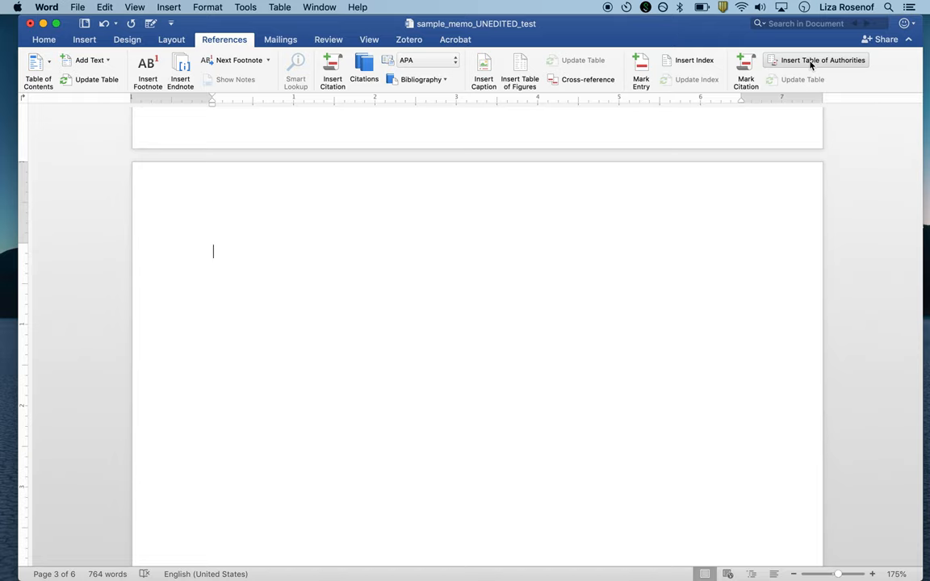
{"action": "mouse_move", "coordinate": [822, 60]}
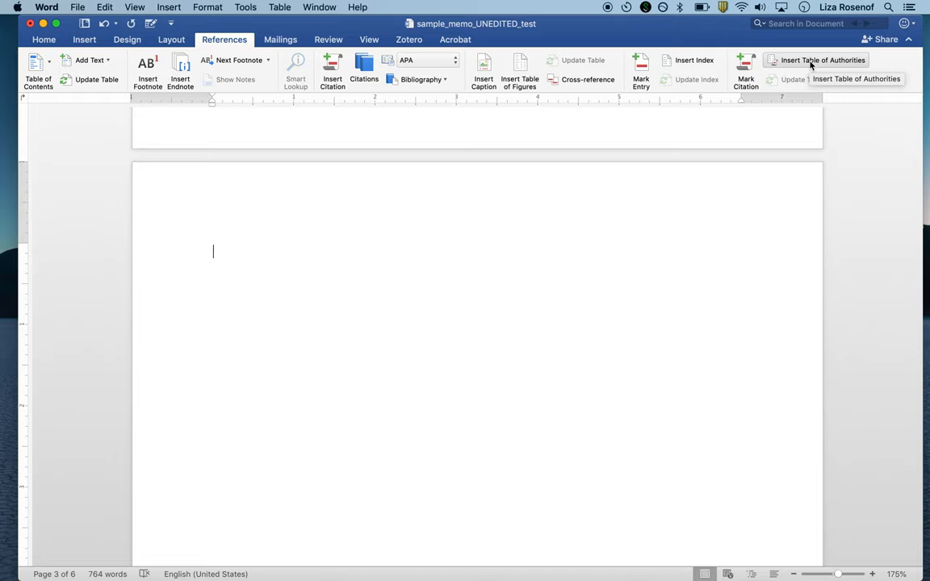
{"action": "left_click", "coordinate": [822, 60]}
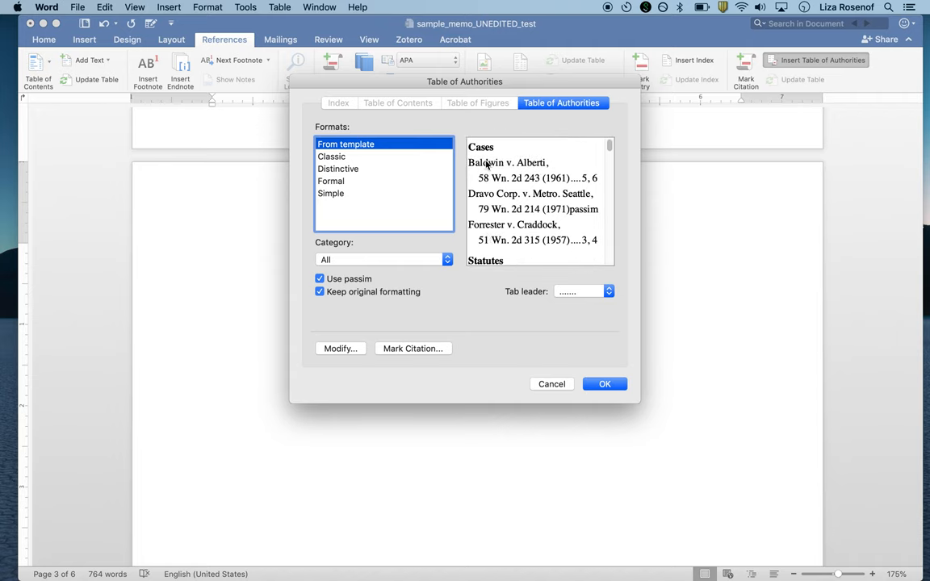
{"action": "mouse_move", "coordinate": [540, 239]}
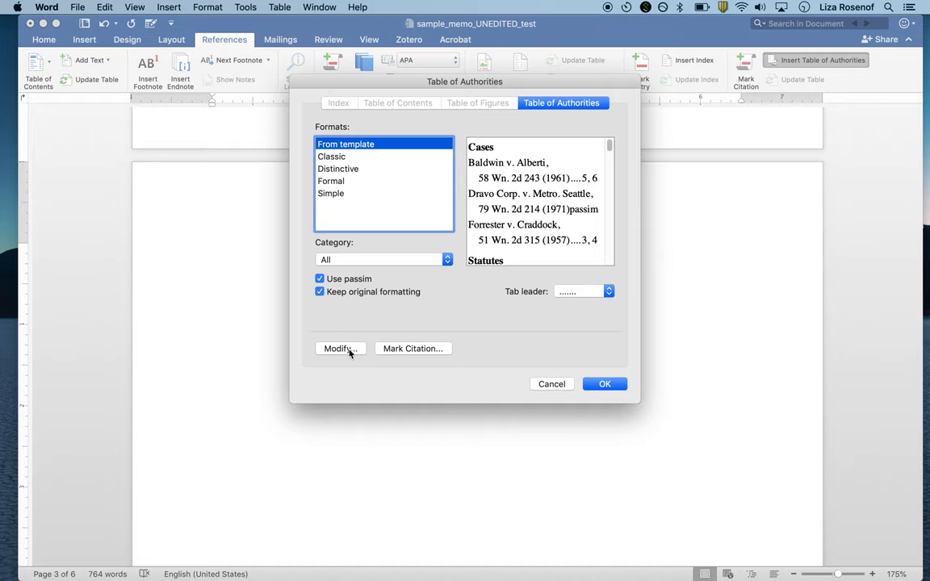
{"action": "left_click", "coordinate": [339, 348]}
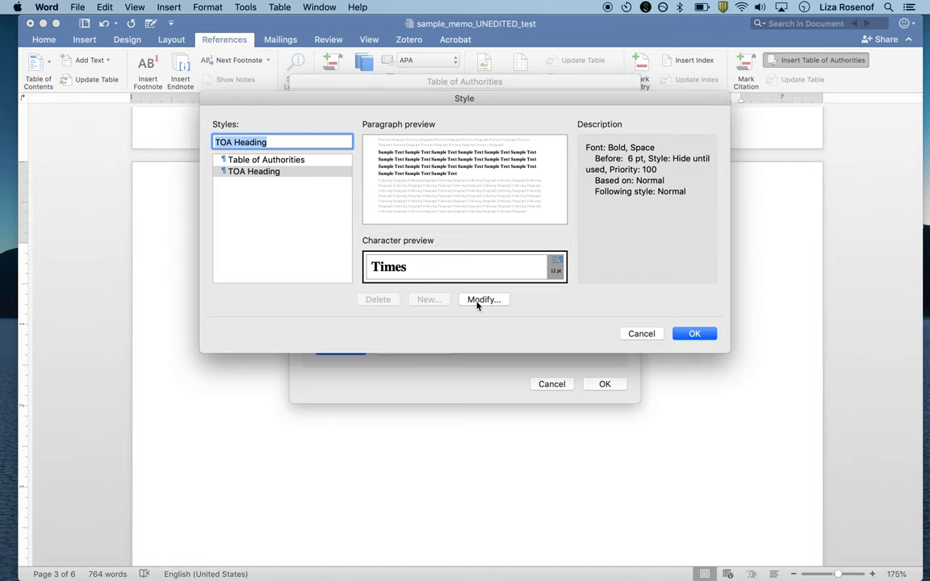
{"action": "left_click", "coordinate": [484, 299]}
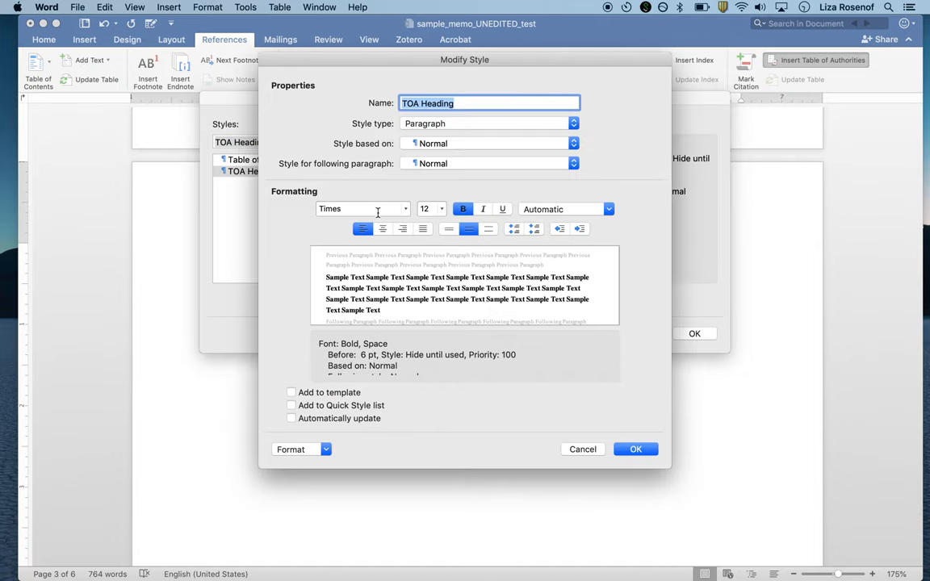
{"action": "mouse_move", "coordinate": [363, 209]}
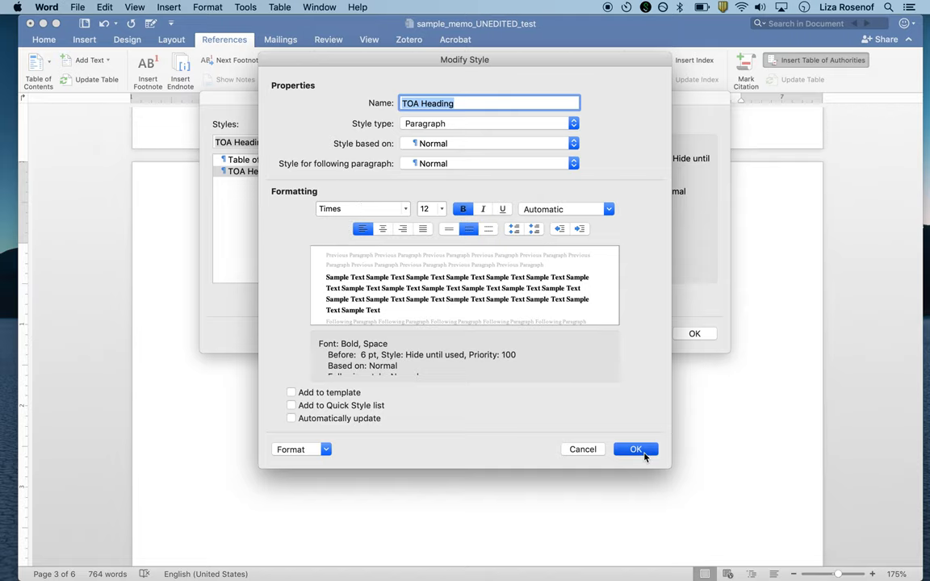
{"action": "left_click", "coordinate": [636, 450]}
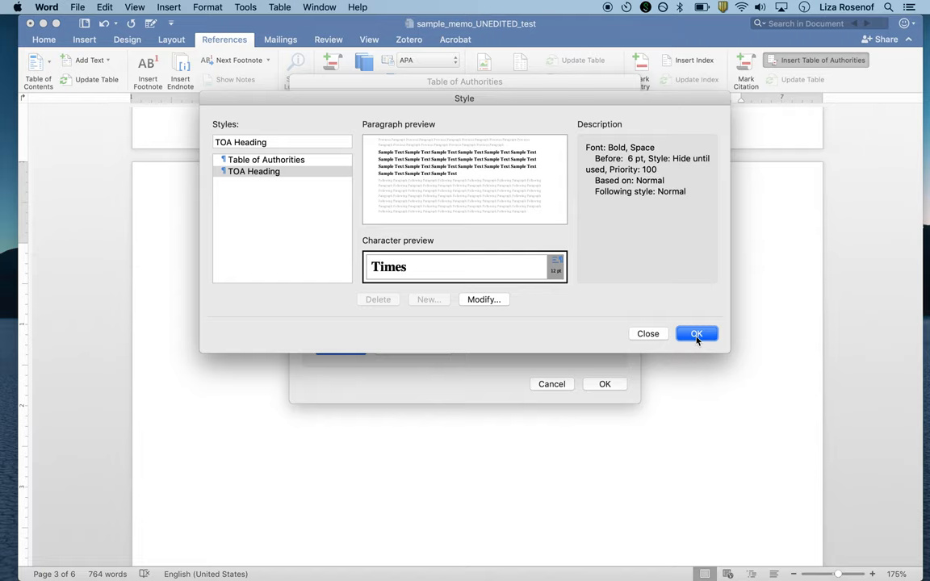
{"action": "left_click", "coordinate": [696, 333]}
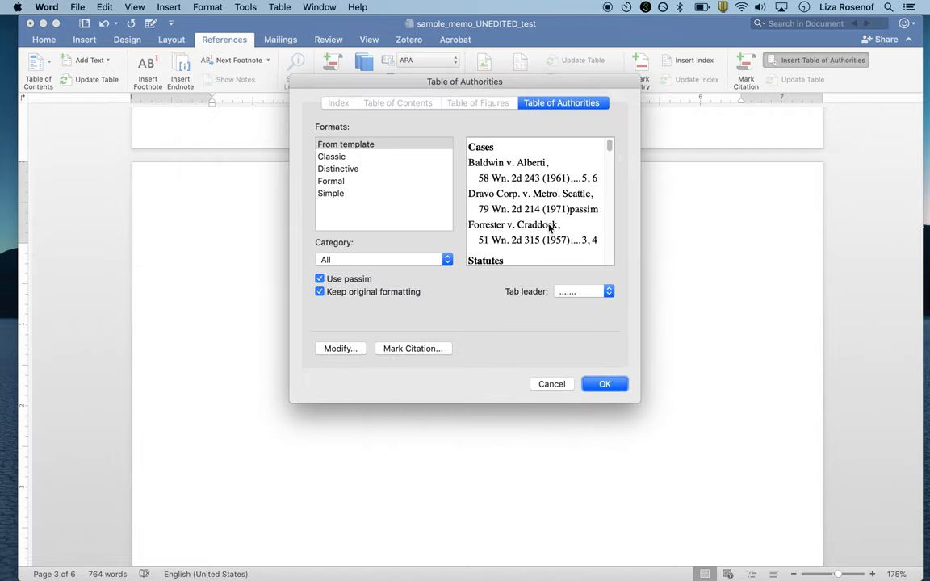
Step: Insert the Table of Authorities and use Update Field to refresh its cases and page numbers
{"action": "left_click", "coordinate": [604, 384]}
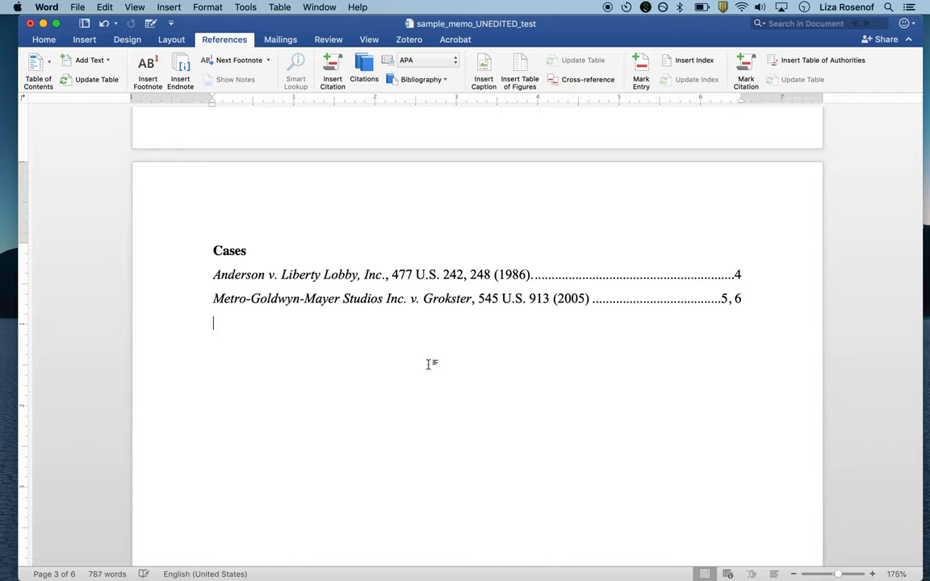
{"action": "scroll", "scroll_direction": "down", "scroll_amount": 3}
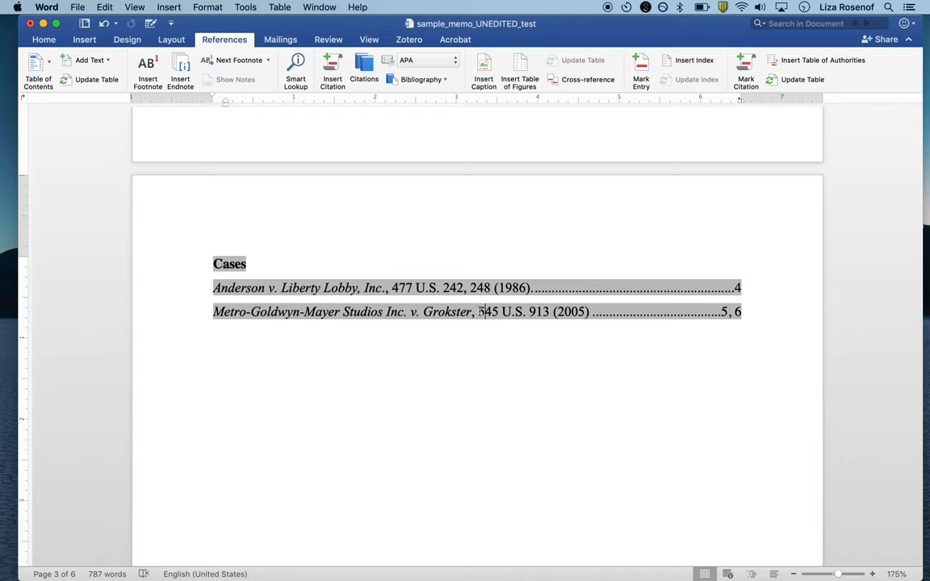
{"action": "right_click", "coordinate": [481, 312]}
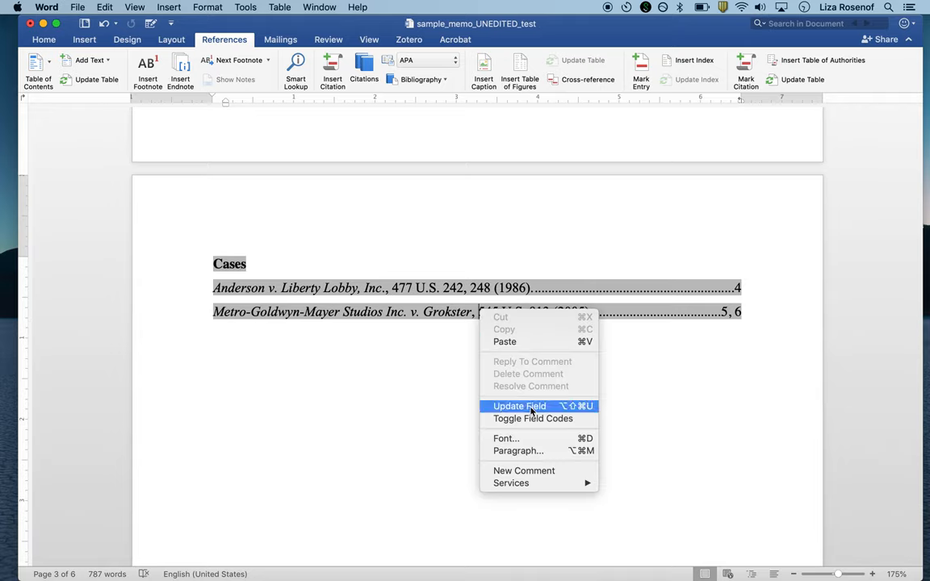
{"action": "left_click", "coordinate": [519, 406]}
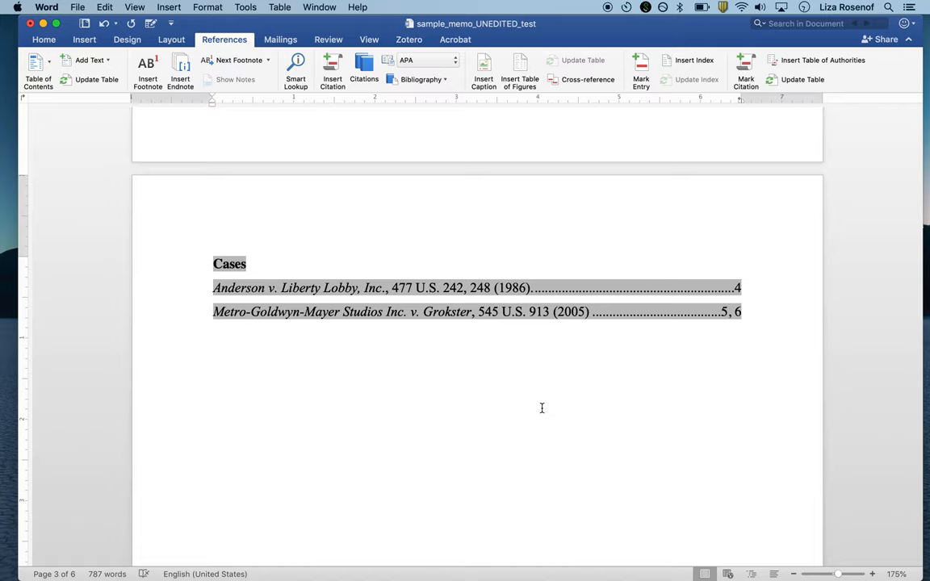